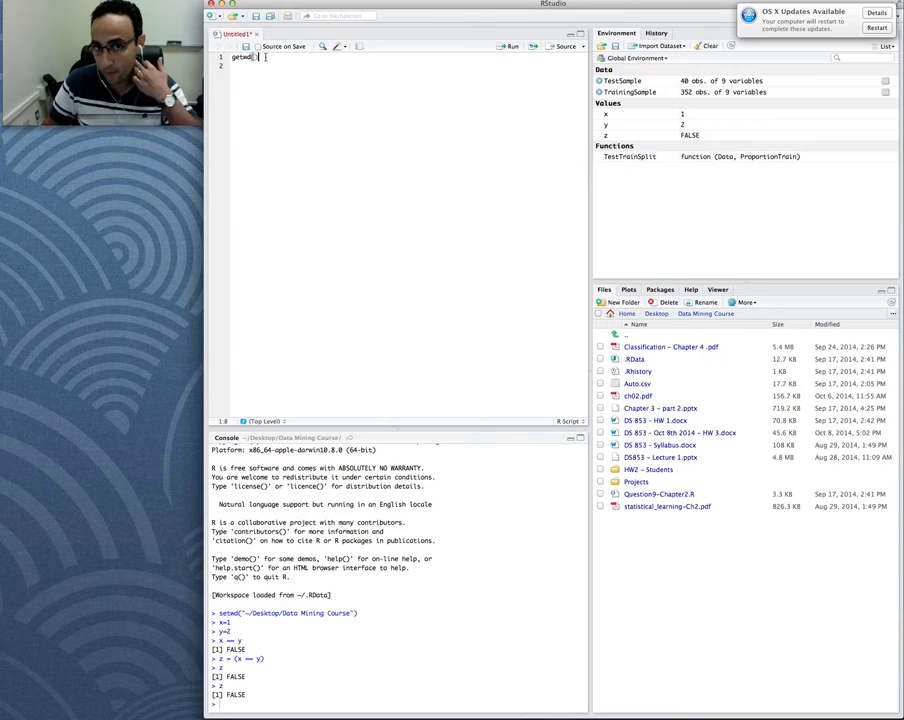
- Run getwd() to print the Data Mining Course working directory in the console
{"action": "key", "text": "Enter"}
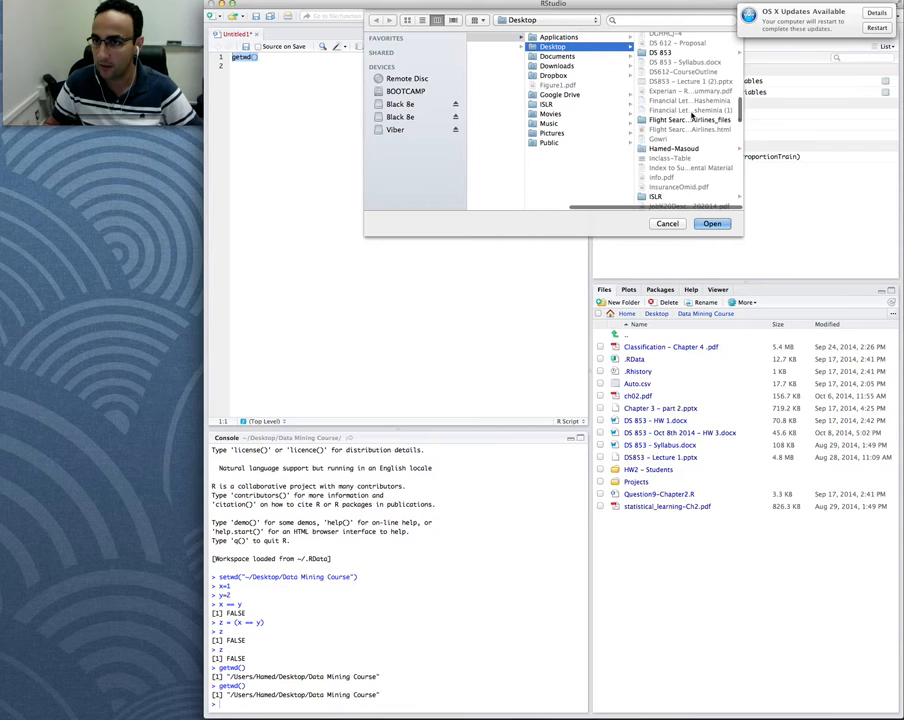
{"action": "double_click", "coordinate": [584, 72]}
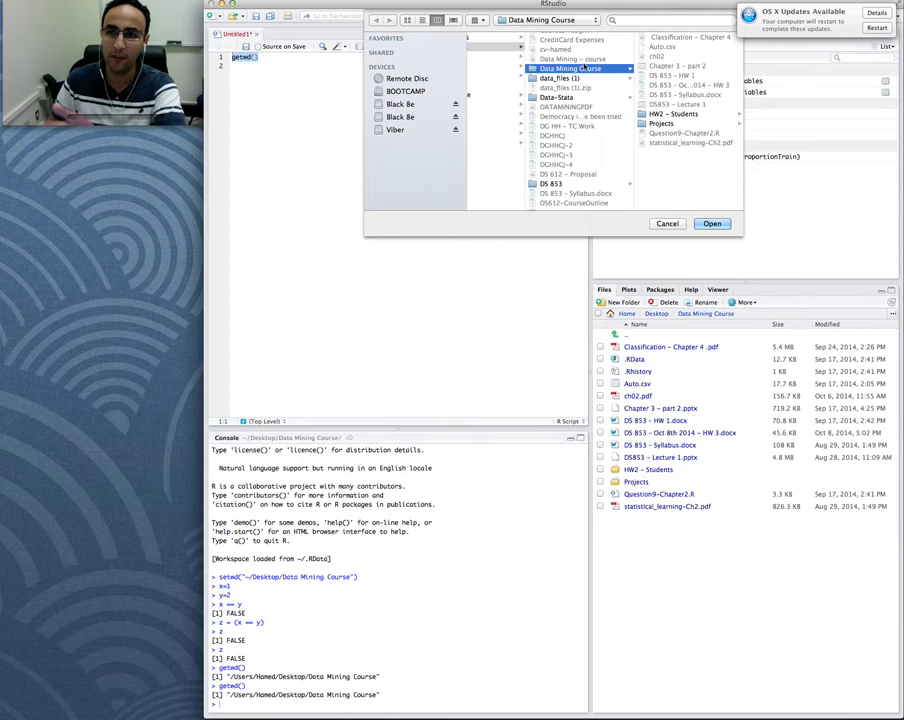
{"action": "left_click", "coordinate": [668, 224]}
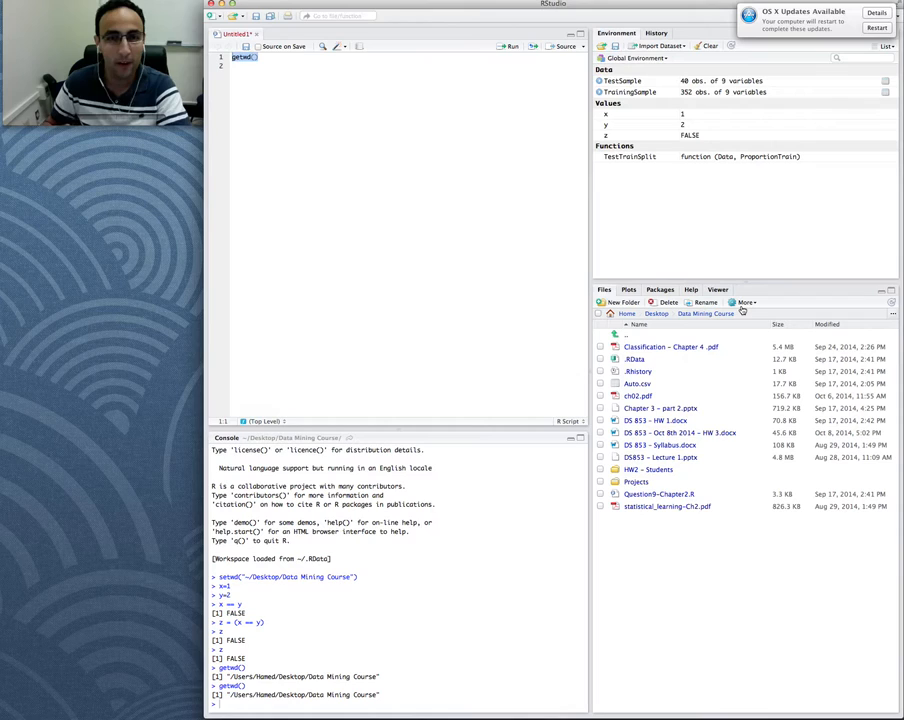
- Use Files pane More > Set As Working Directory on the Data Mining Course folder
{"action": "left_click", "coordinate": [738, 302]}
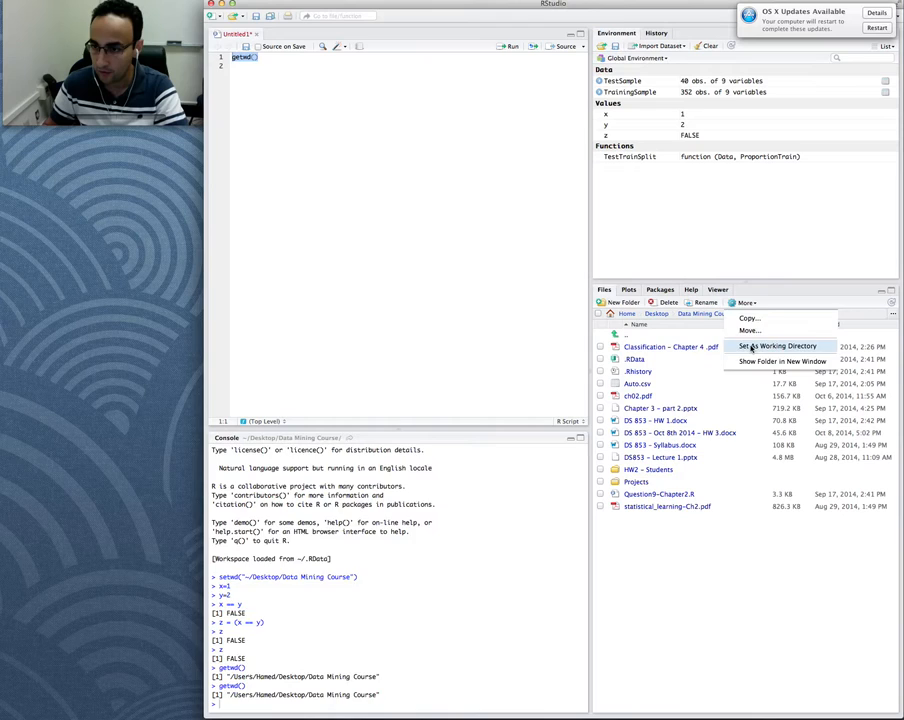
{"action": "left_click", "coordinate": [780, 344]}
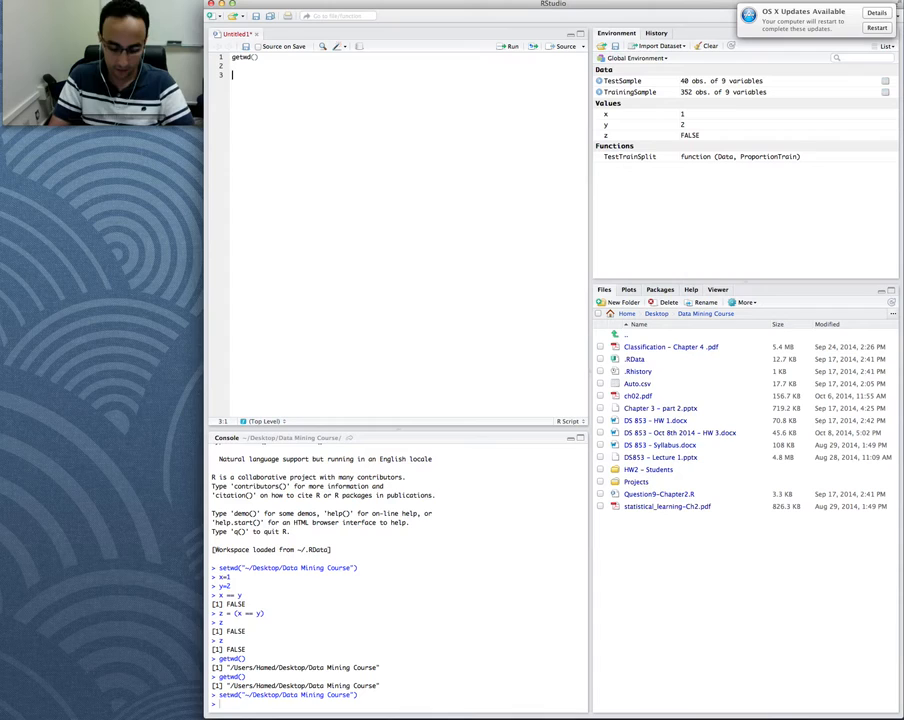
- Add comments '# This is how you need to write your comments' and '# Vectors, Matrices'
{"action": "type", "text": "#"}
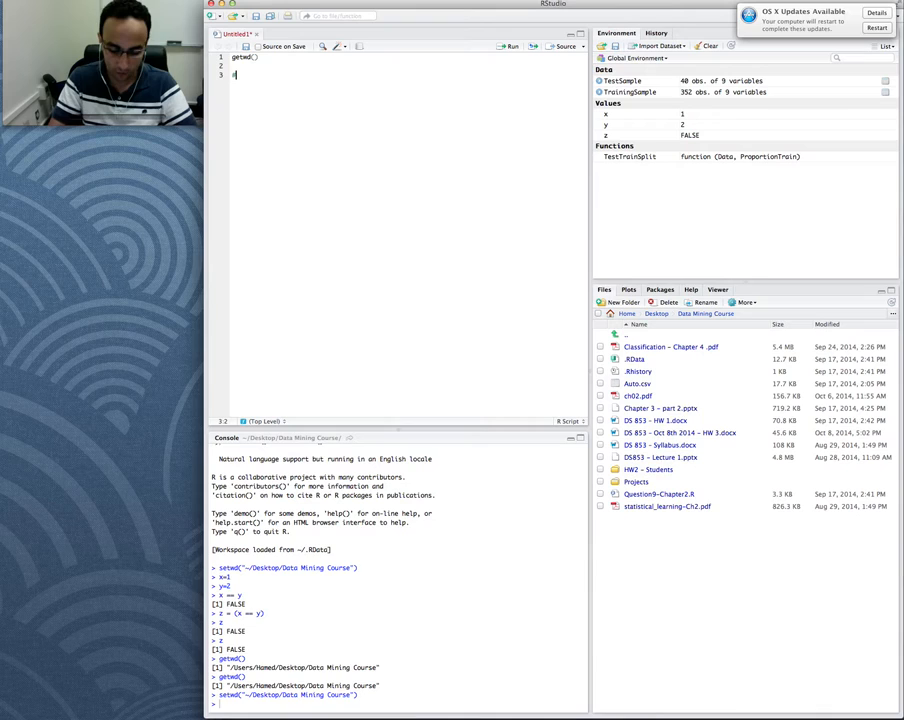
{"action": "type", "text": "# This"}
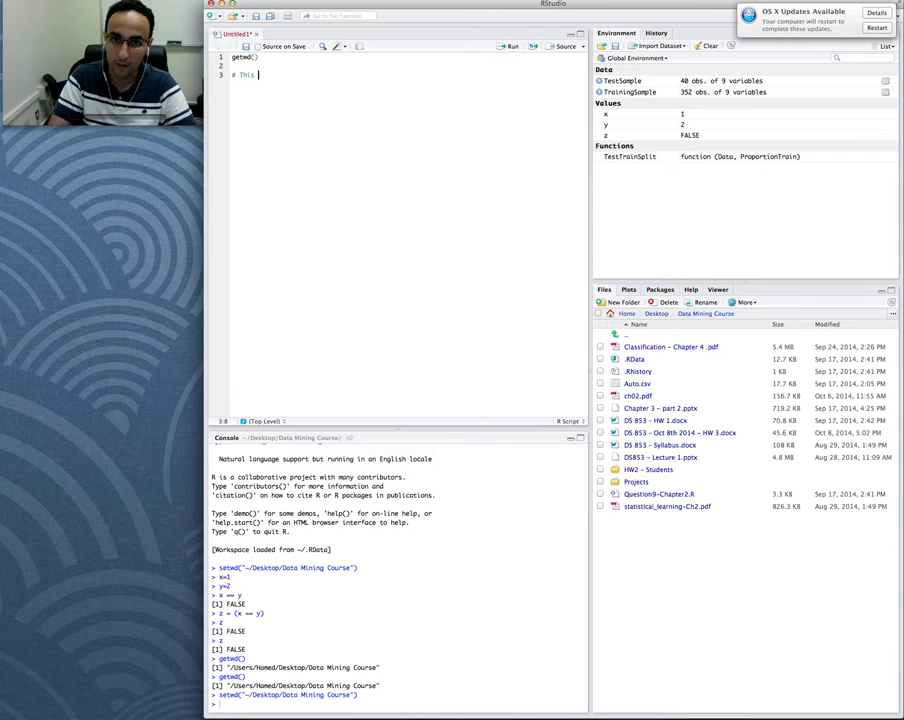
{"action": "type", "text": "is how you need to write your comments"}
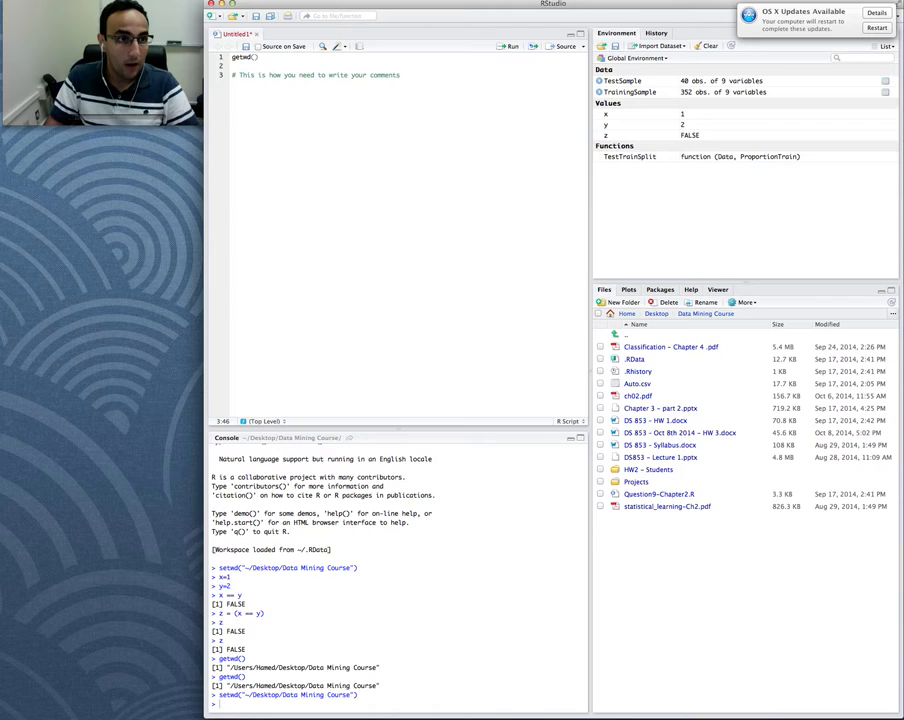
{"action": "type", "text": "# W"}
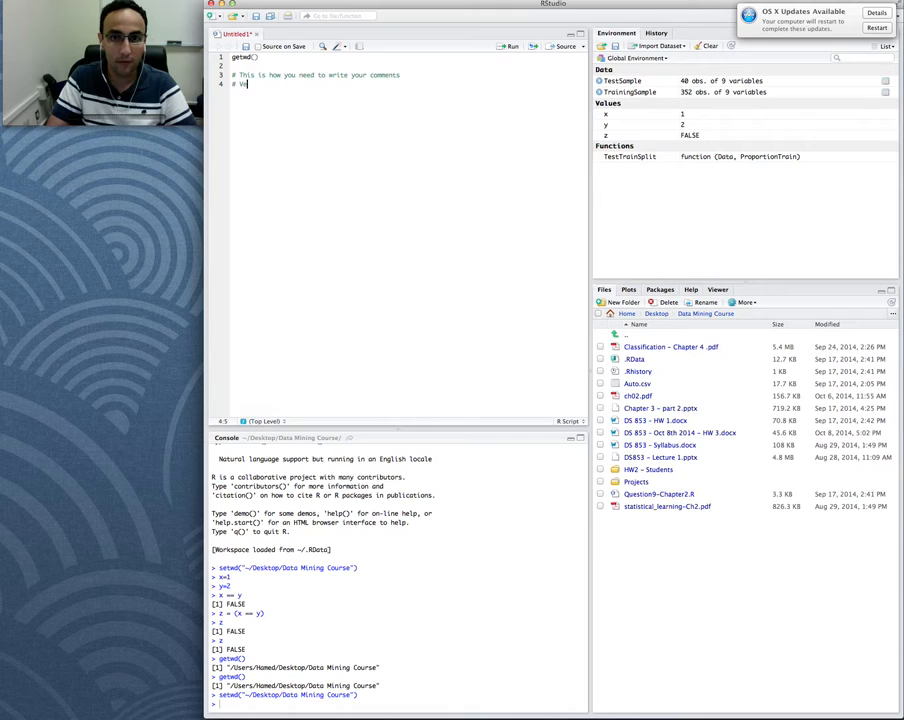
{"action": "type", "text": "ectors, Matrices"}
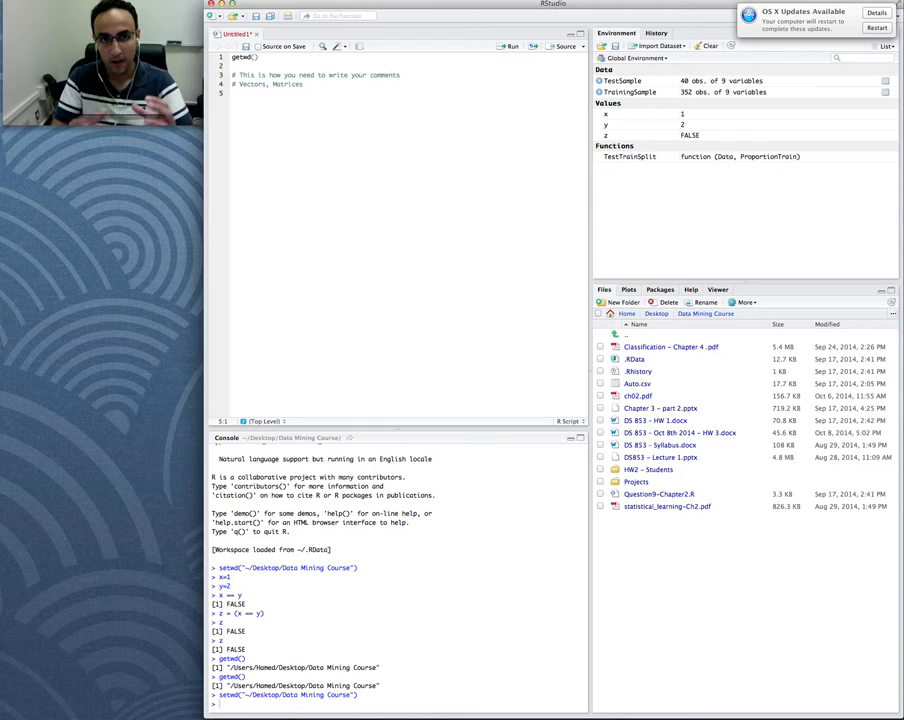
- Define x = c(2,7,5), run it to print 2 7 5, and begin the y assignment
{"action": "type", "text": "x = c(2,7,5"}
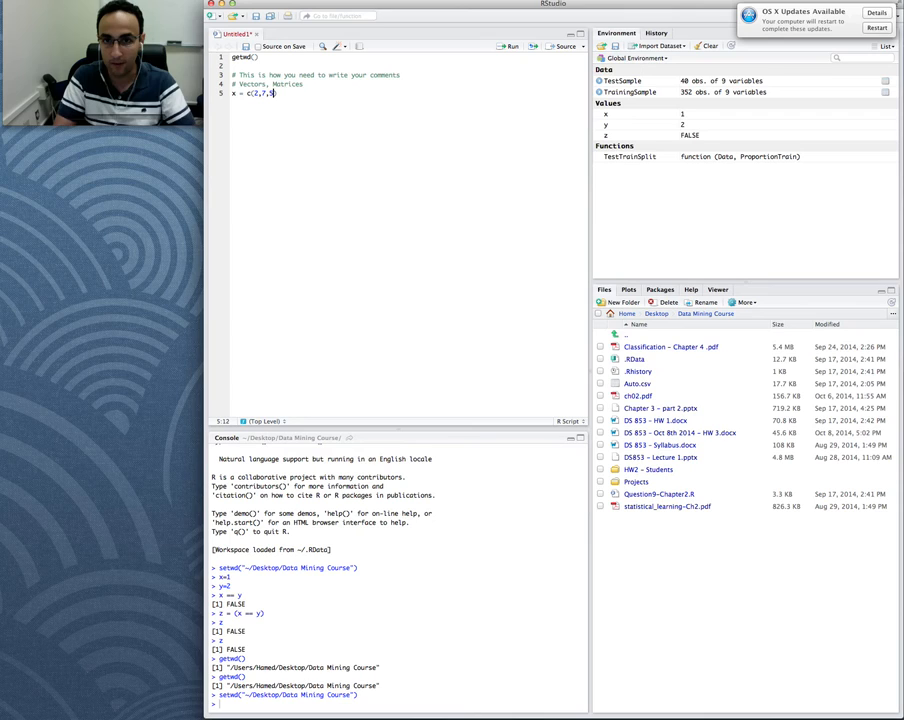
{"action": "key", "text": "Return"}
{"action": "type", "text": "x"}
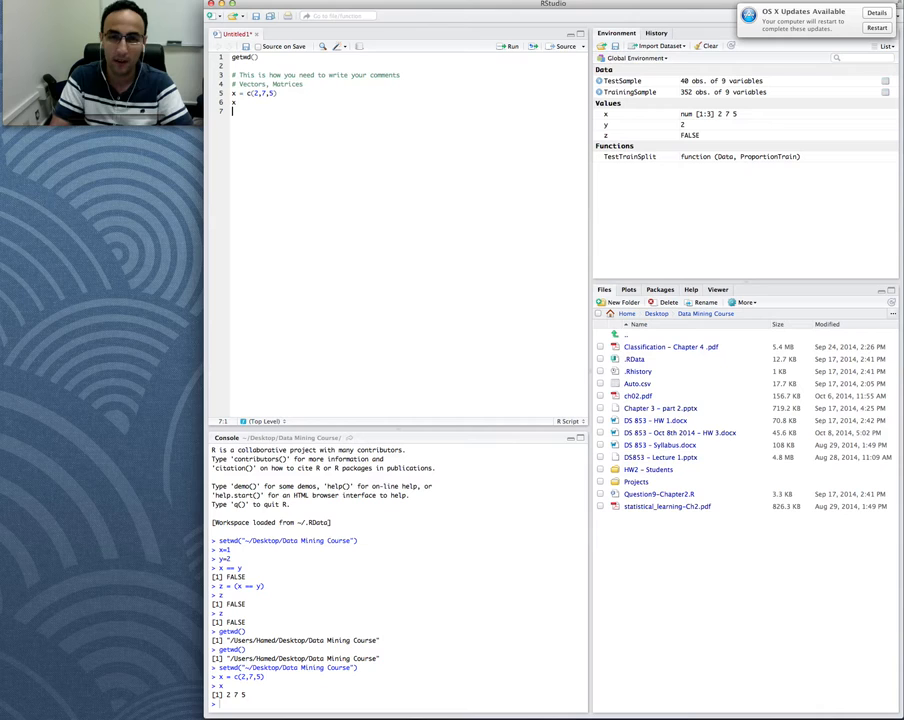
{"action": "type", "text": "y ="}
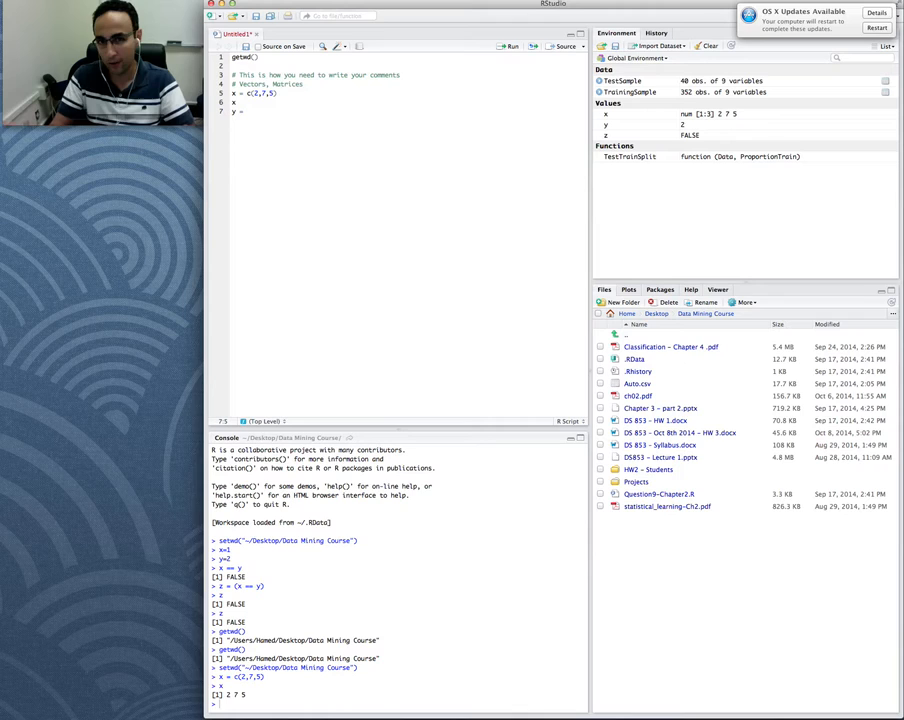
- Continue the y line with a seq( call, not yet run
{"action": "type", "text": "se"}
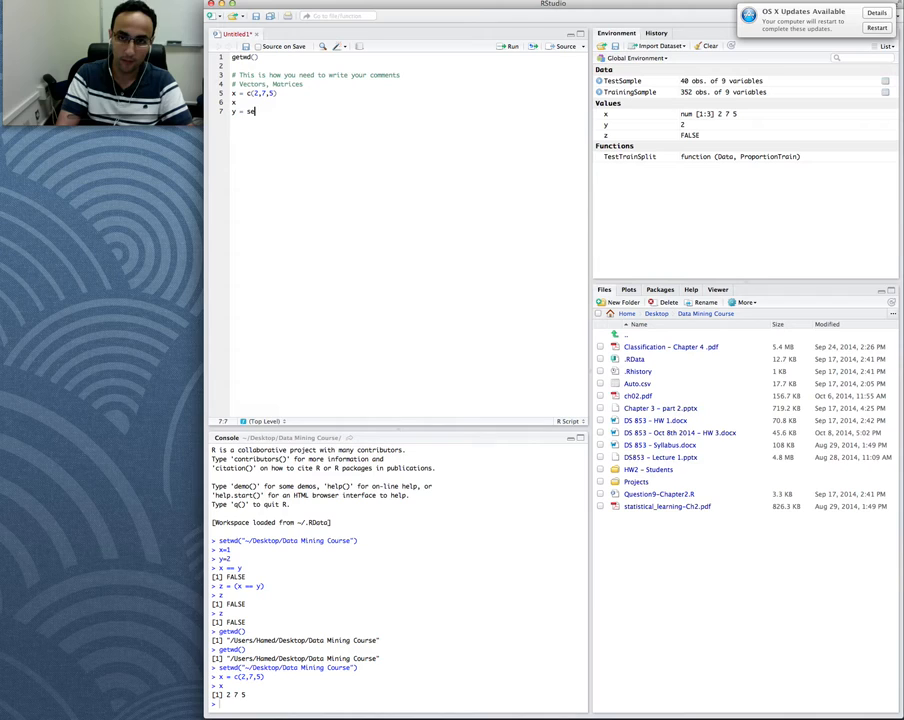
{"action": "type", "text": "eq("}
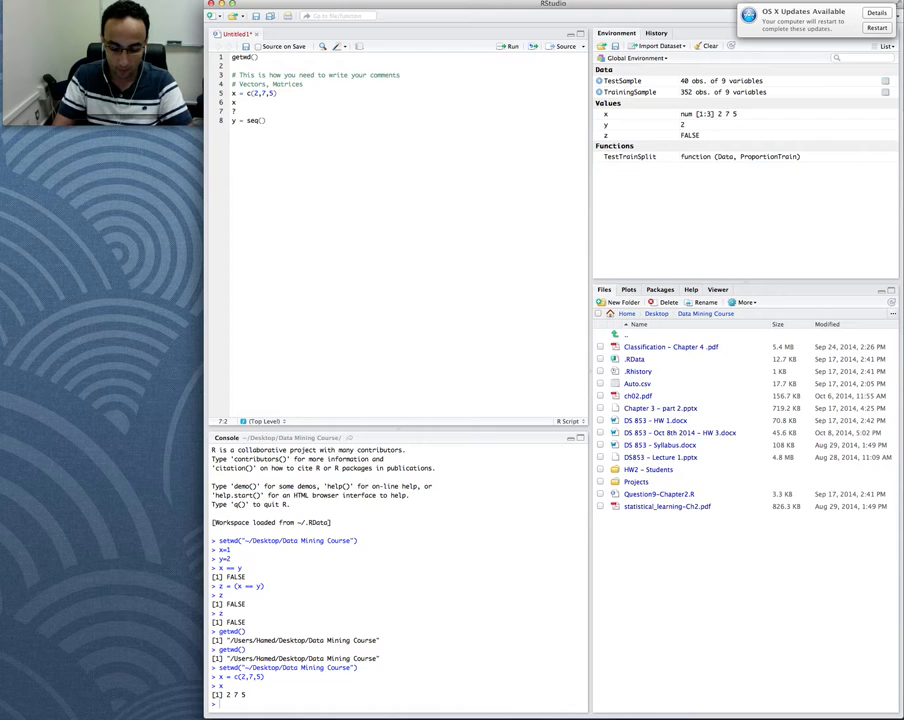
- Run ?seq to show the seq() help page in the Help pane
{"action": "type", "text": "?seq"}
{"action": "left_click", "coordinate": [406, 120]}
{"action": "type", "text": "from =4 , "}
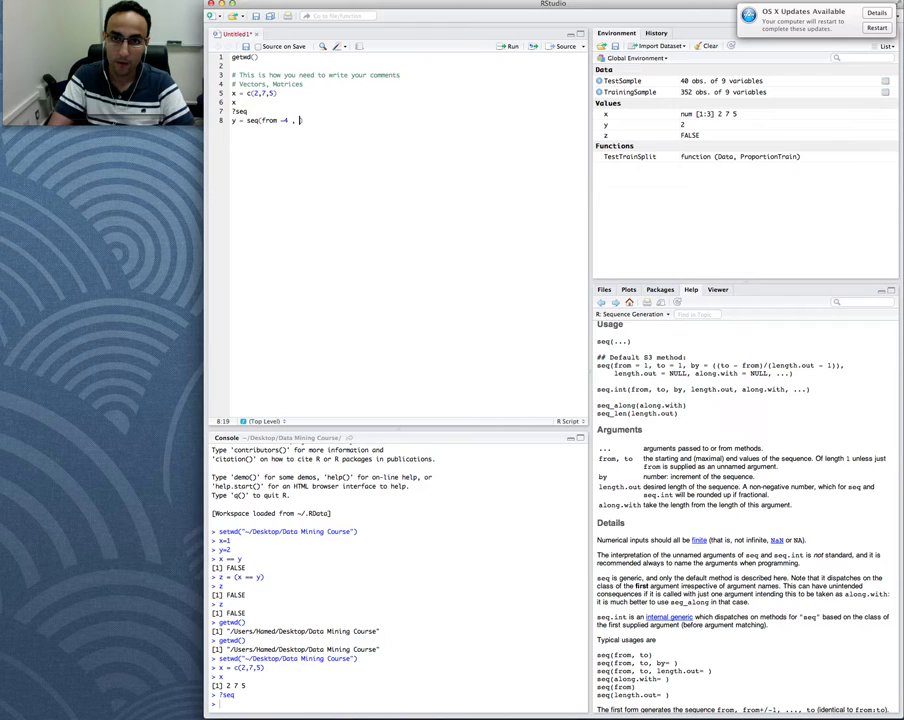
- Fill in seq(from = 4, to = 10, by = 1) so y counts from 4 to 10
{"action": "type", "text": "to"}
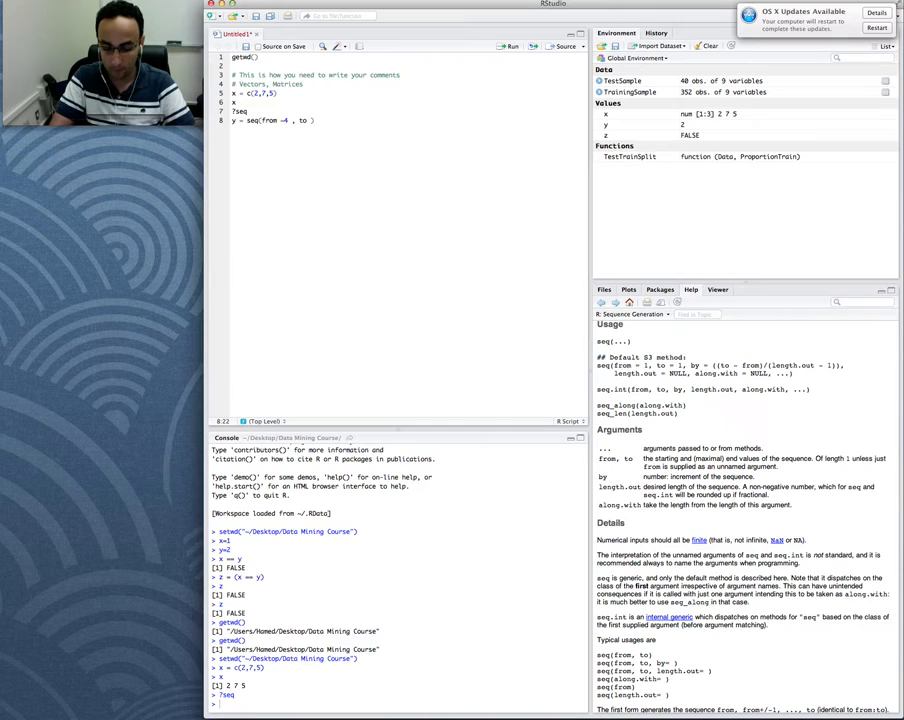
{"action": "type", "text": "-10,"}
{"action": "type", "text": "y = seq(from =4"}
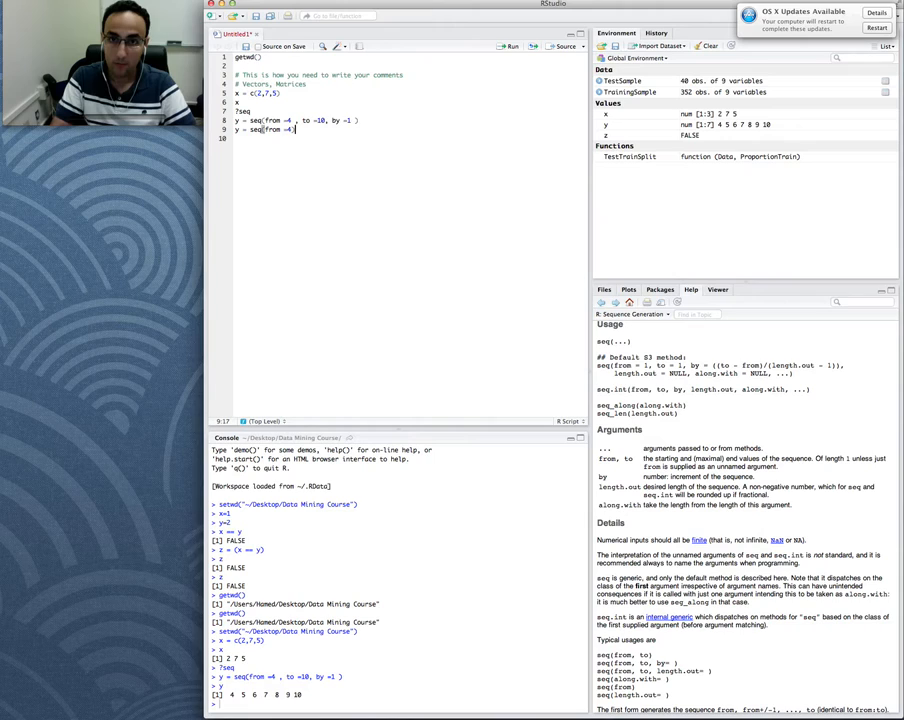
- Make y seq(from = 4, length = 3, by = 5) printing 4 9 14, then write x:y
{"action": "type", "text": ",length =3, by"}
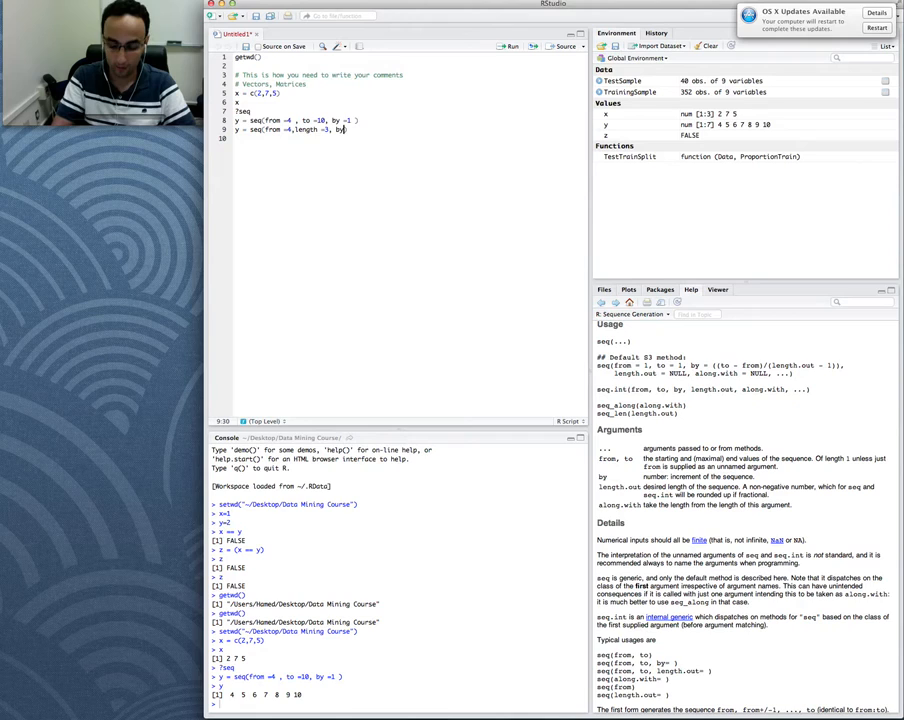
{"action": "type", "text": "5"}
{"action": "left_click", "coordinate": [406, 138]}
{"action": "type", "text": "y"}
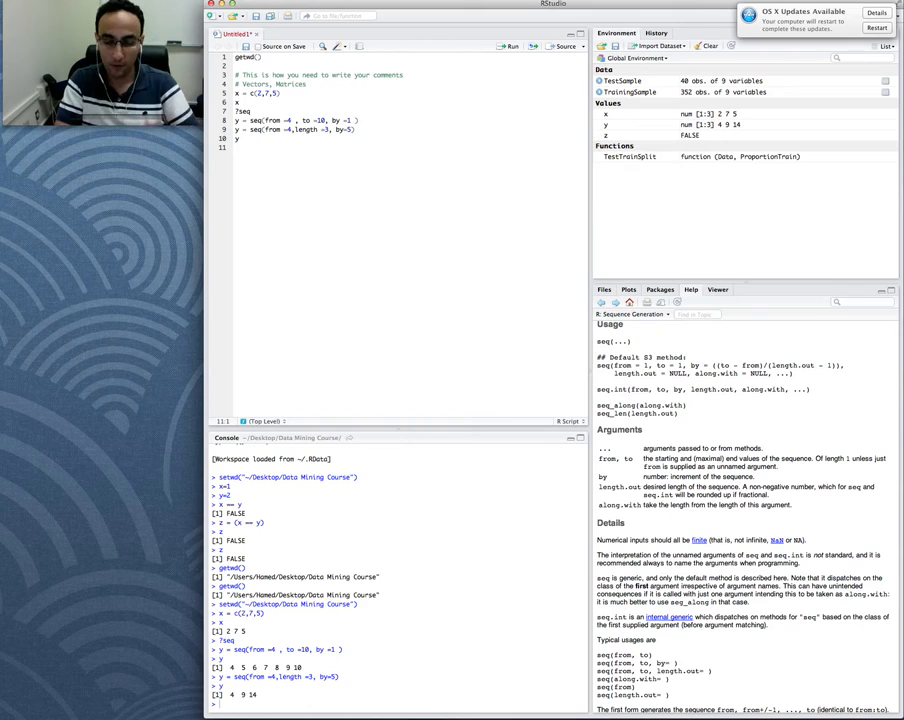
{"action": "type", "text": "x:y"}
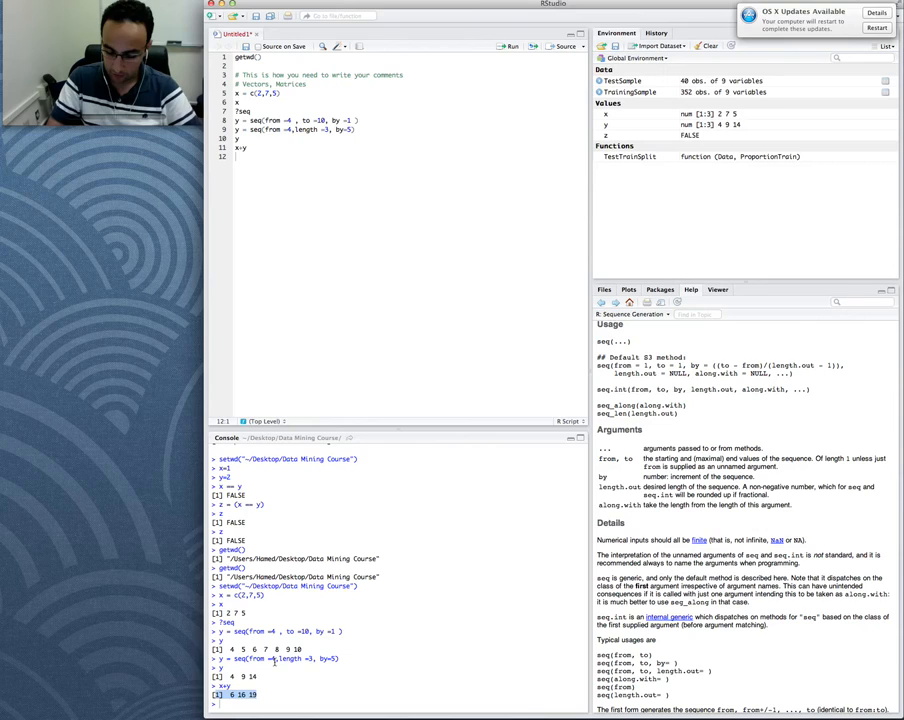
- Add and run x/y and x*y to print element-wise results for the two vectors
{"action": "type", "text": "x/y"}
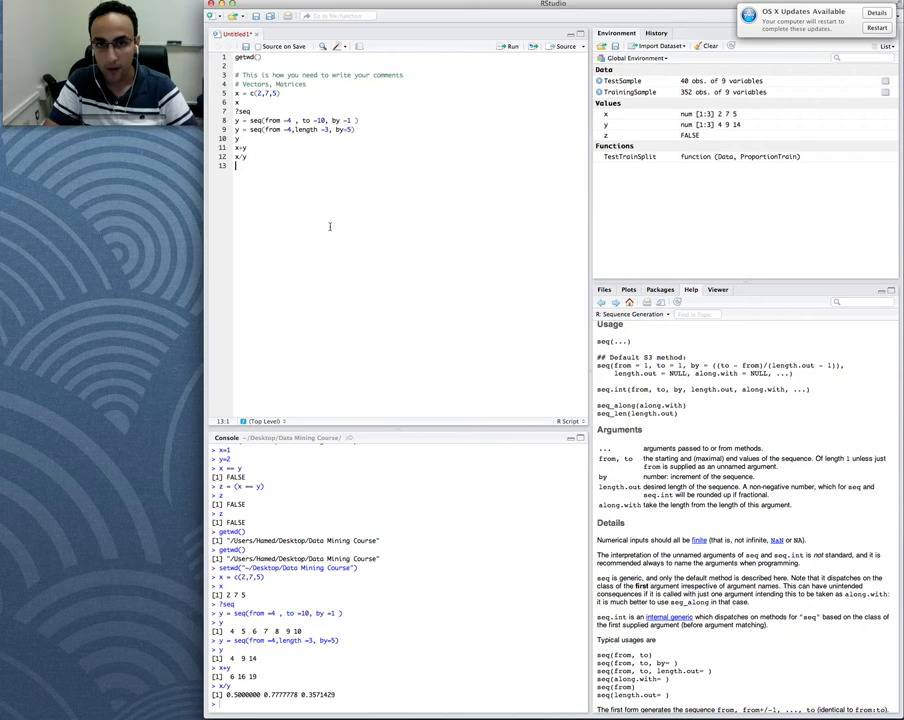
{"action": "type", "text": "x*y"}
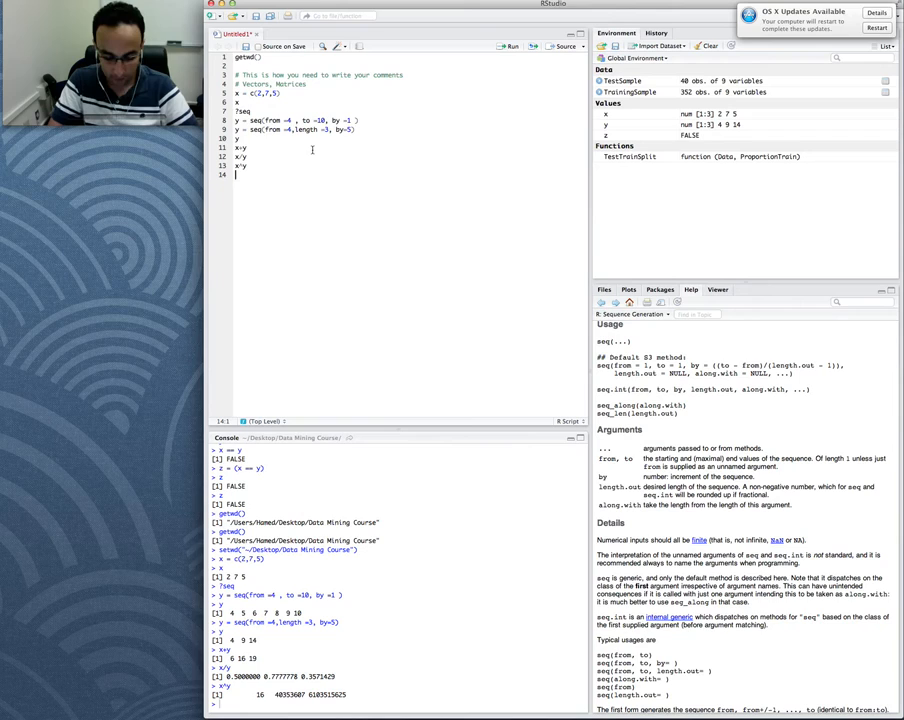
- Run x[2] to extract the second element of x and start another index line
{"action": "type", "text": "x[2]"}
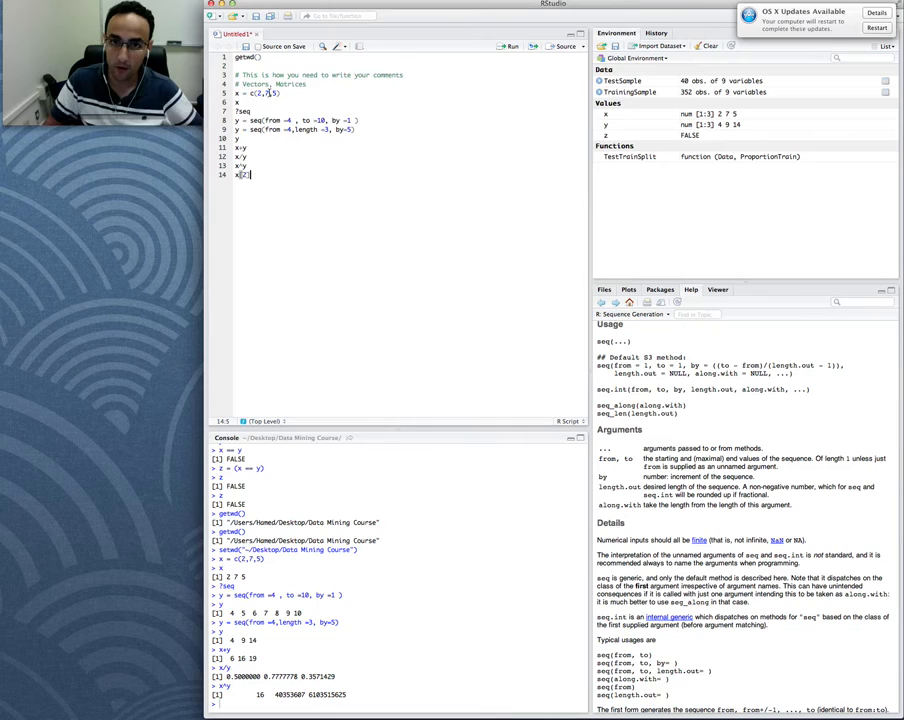
{"action": "key", "text": "Return"}
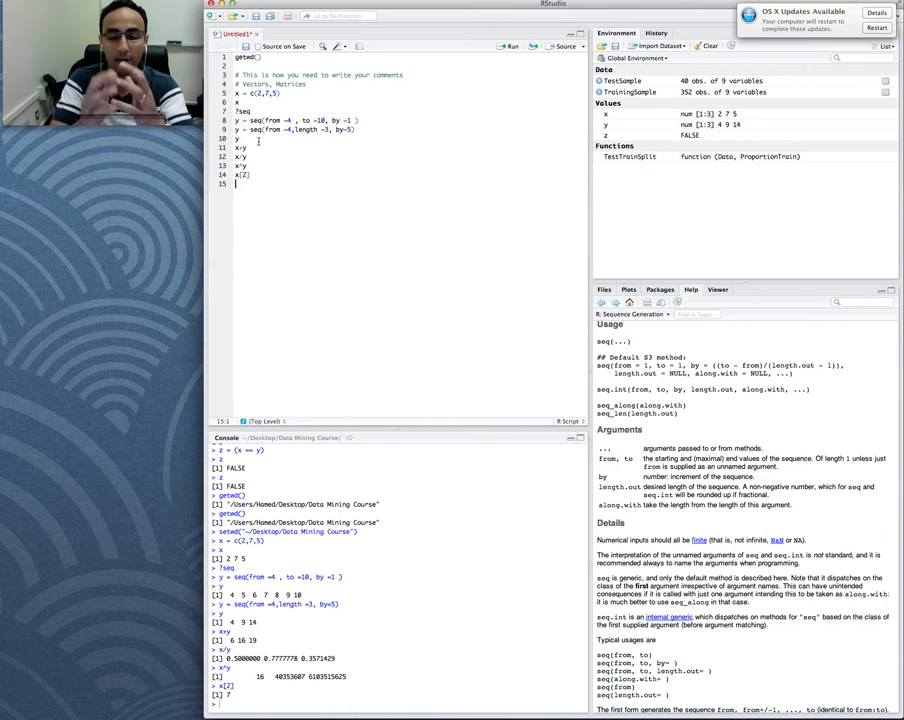
{"action": "type", "text": "x[2:3"}
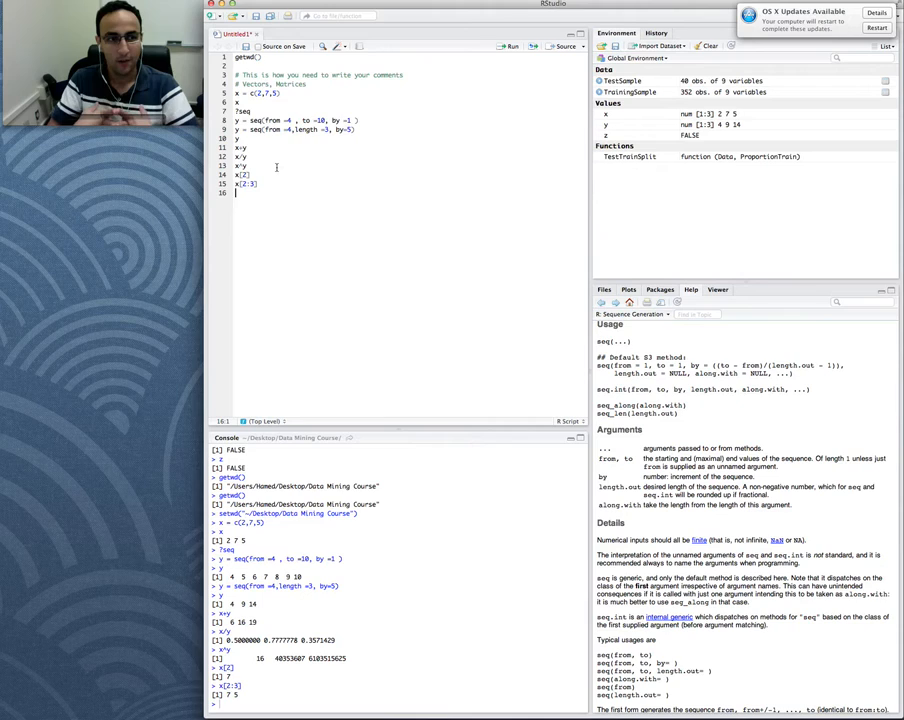
- Write x[c(1:2)] and x[-c(1:2)] to select and drop the first two elements
{"action": "type", "text": "x[-2"}
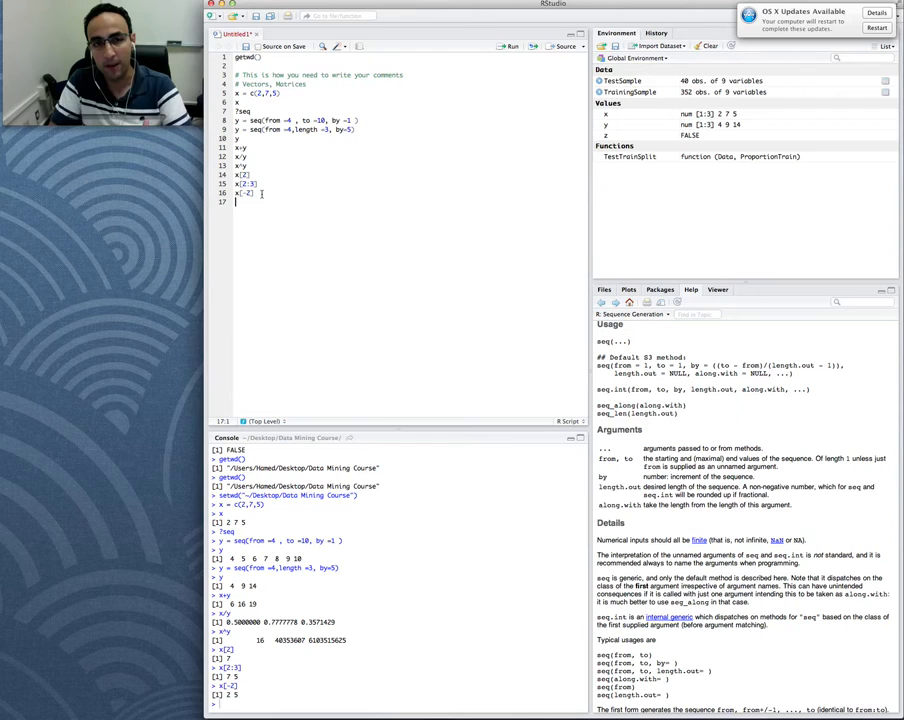
{"action": "type", "text": "x[-"}
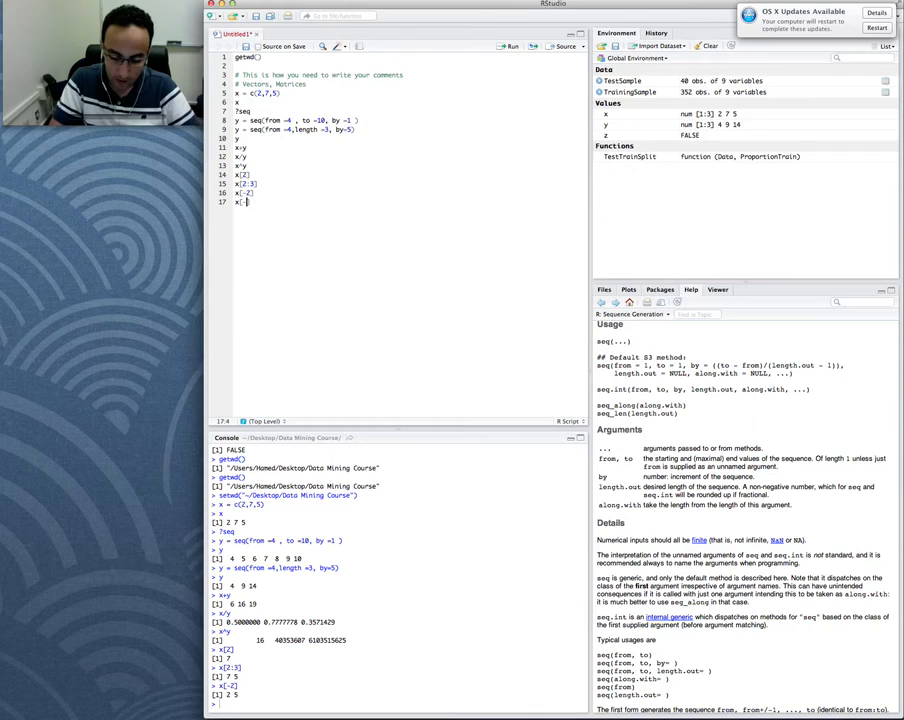
{"action": "type", "text": "c(1:2)"}
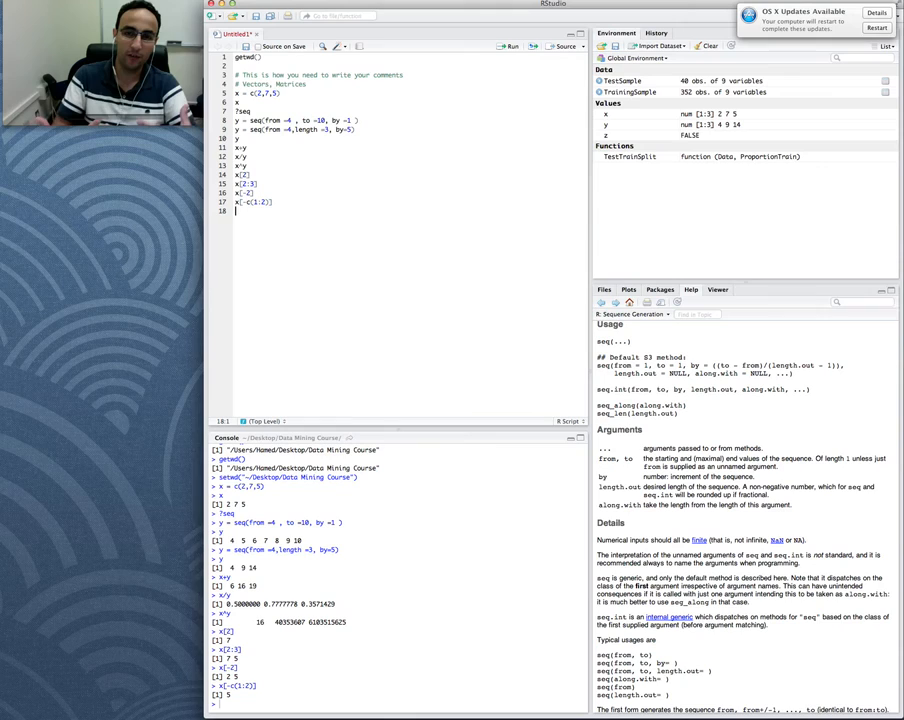
- Add a #Matrix comment and begin defining z as matrix(seq(1:12), 3, 4)
{"action": "type", "text": "#Matrix"}
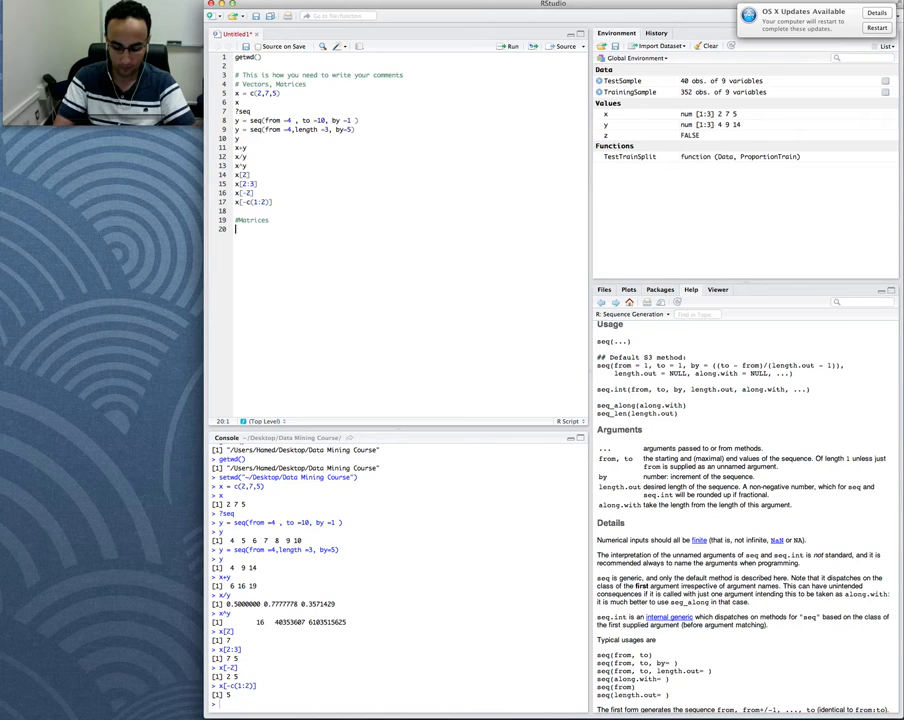
{"action": "type", "text": "z = matrix"}
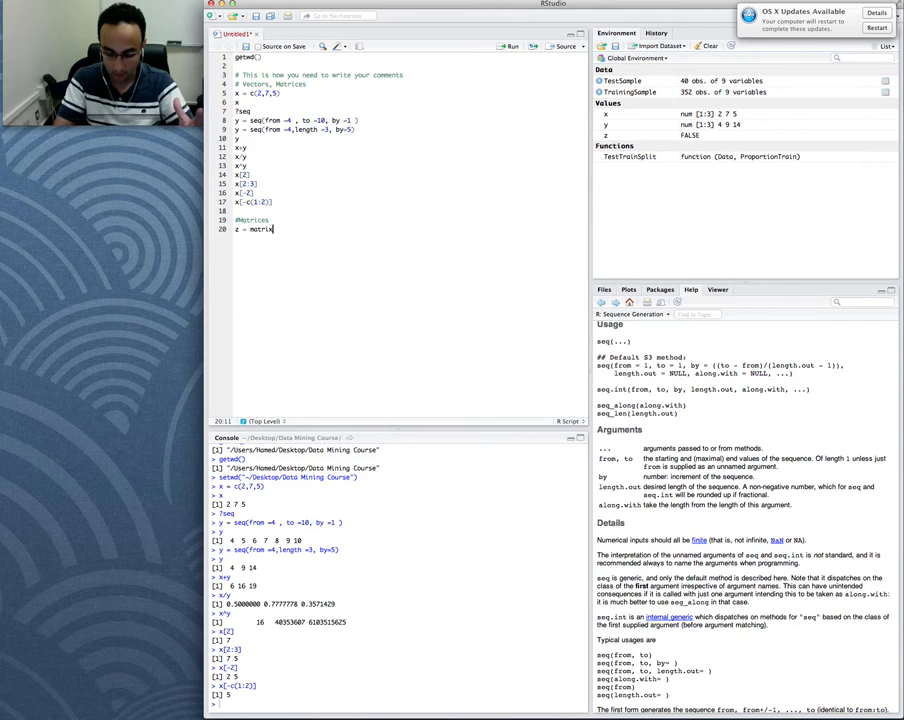
{"action": "type", "text": "seq"}
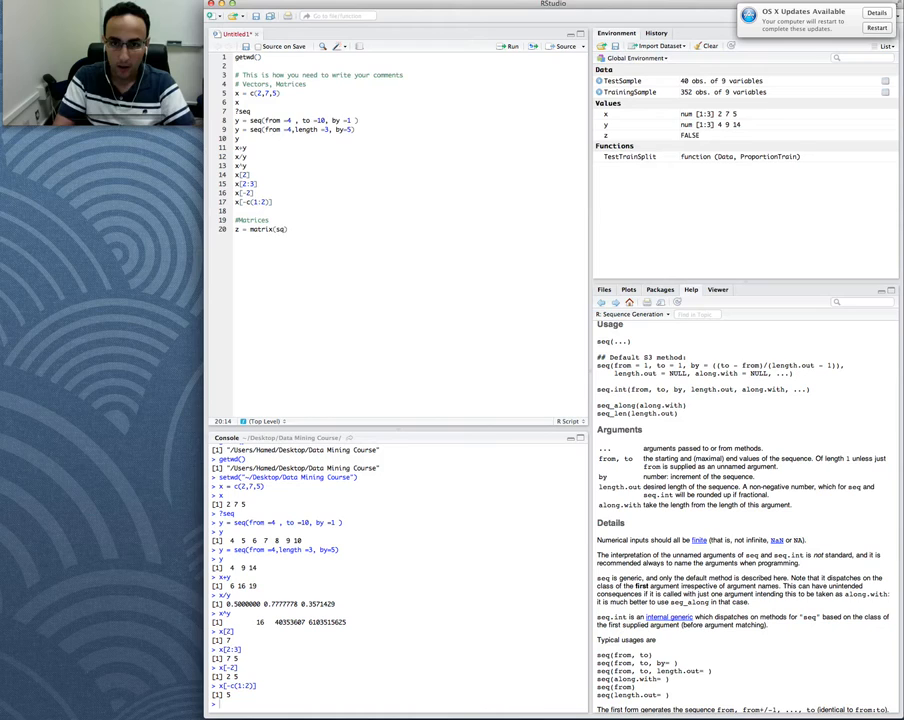
{"action": "type", "text": "eq(1:12),3,4)"}
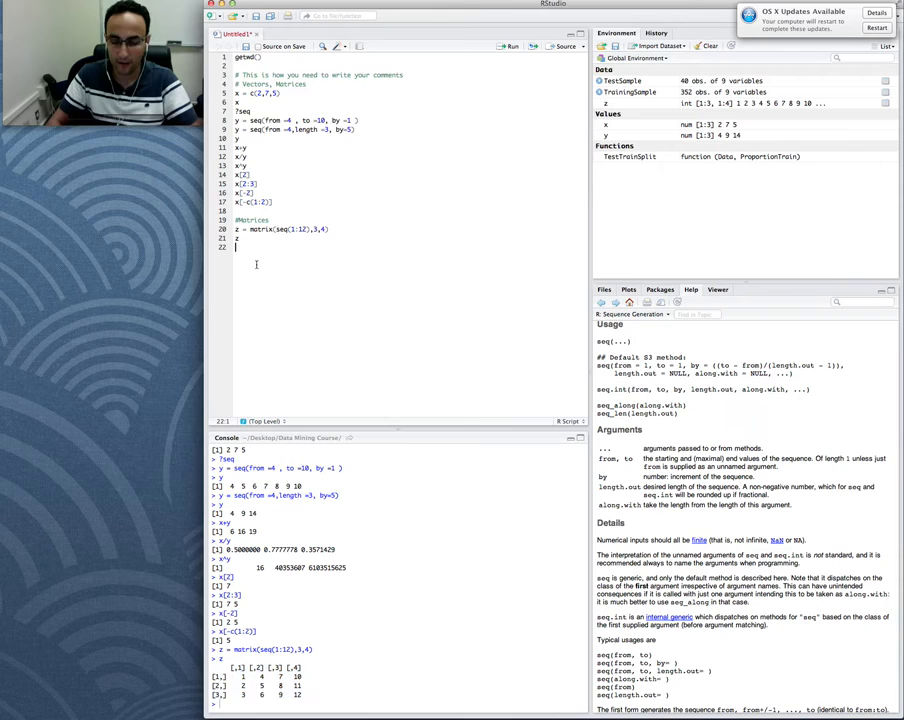
- Index z with z[2,3] to pick out the element in row 2, column 3
{"action": "type", "text": "z[2,3]"}
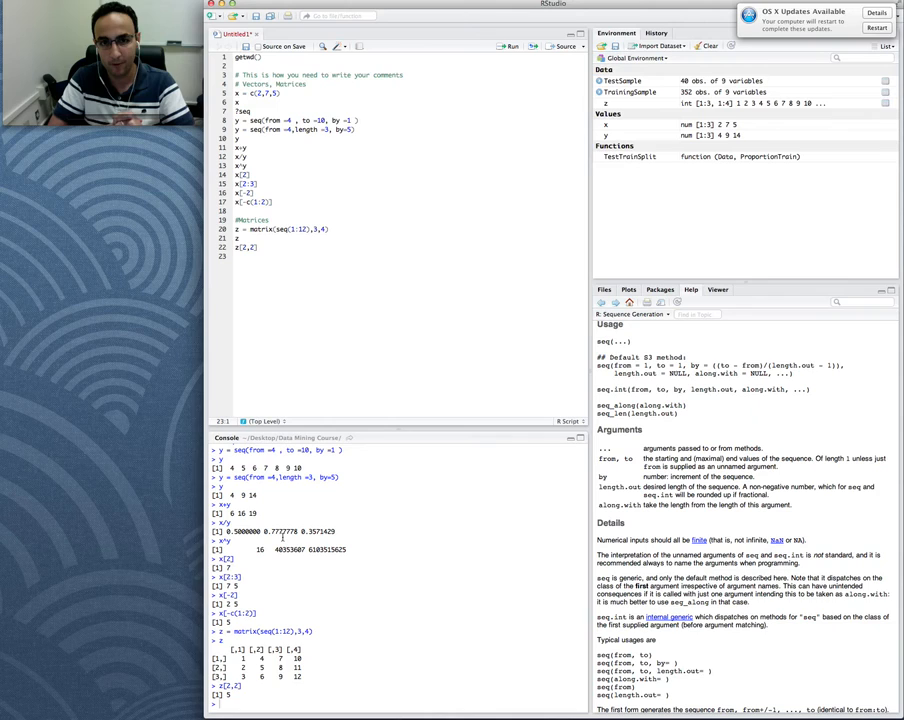
- Index z by row z[2,], column z[,3], drop columns with z[,-c(2:3)], and check dim(z)
{"action": "type", "text": "z["}
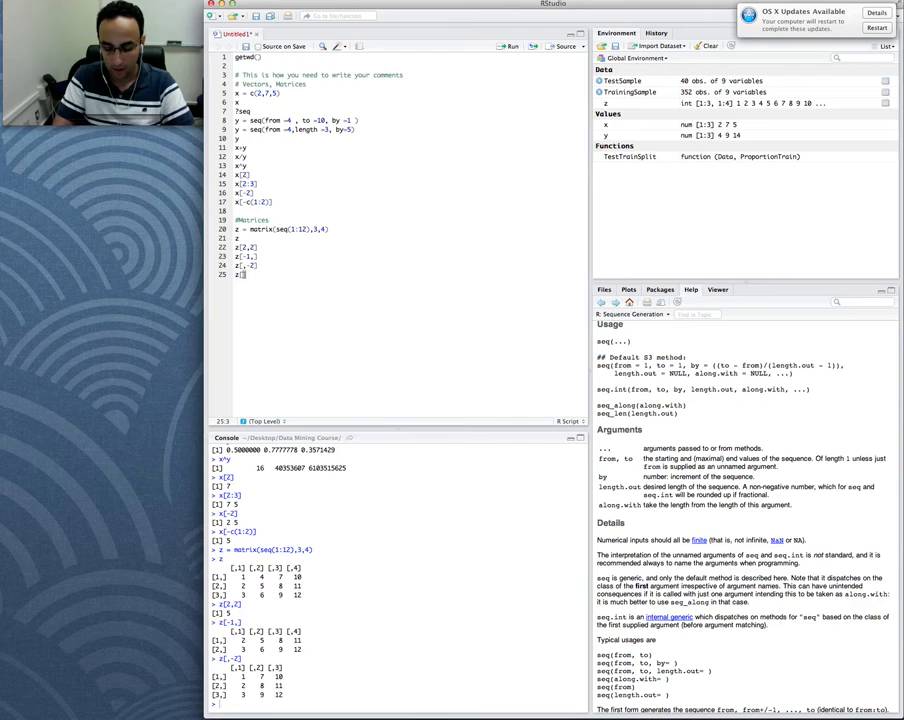
{"action": "type", "text": "[,-c(2:3)]"}
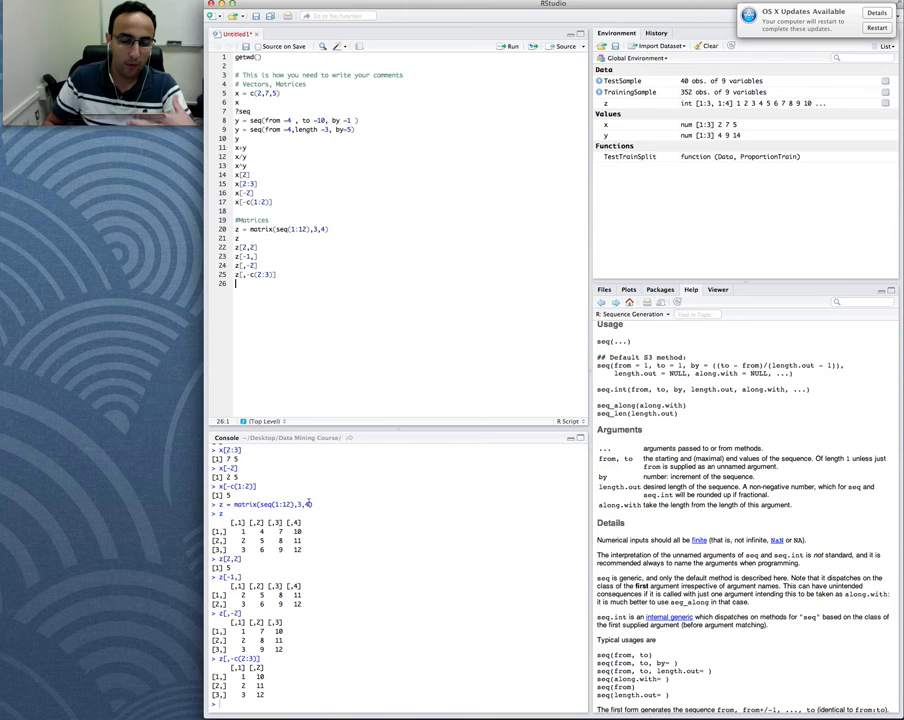
{"action": "type", "text": "dim(z)"}
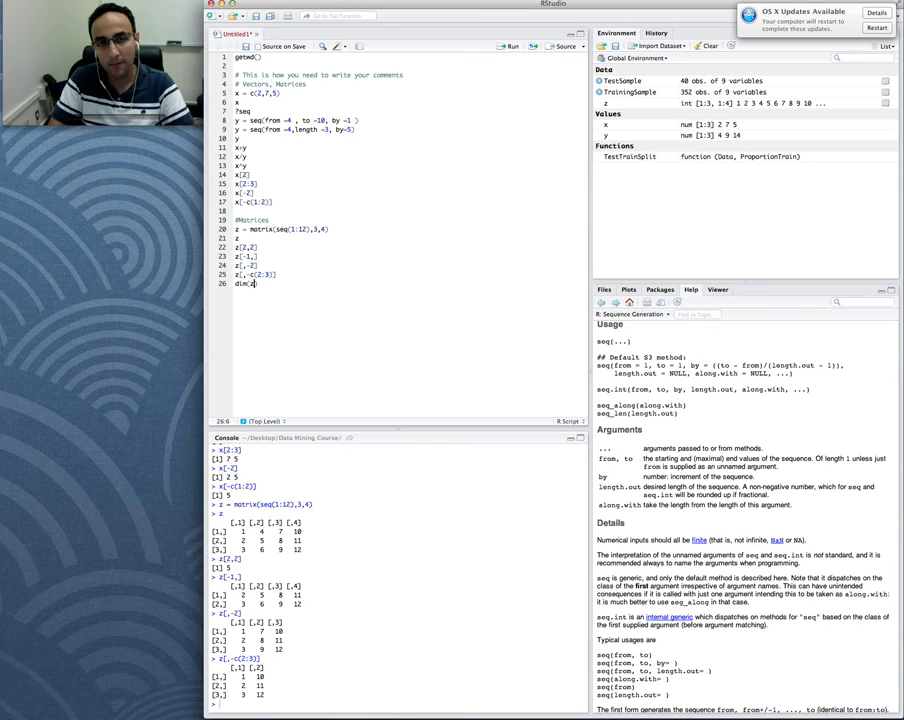